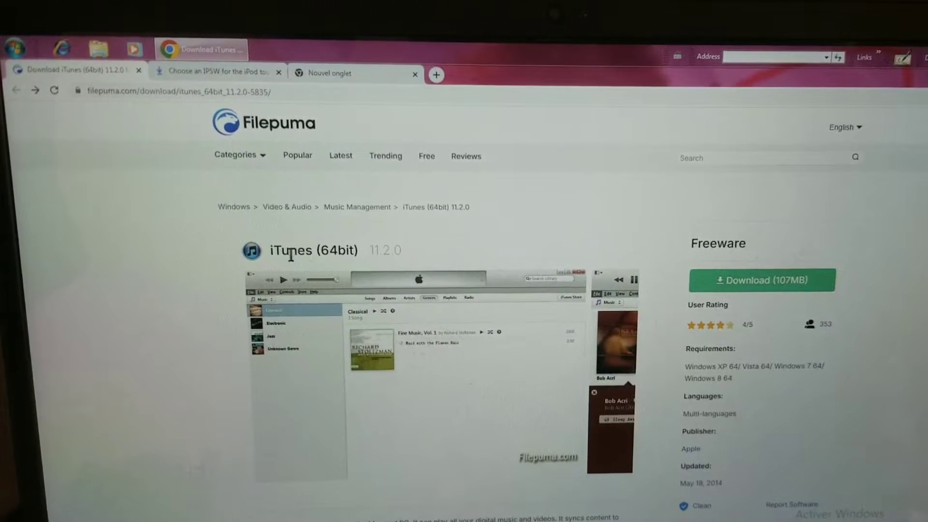
Start downloading the iTunes 64bit 11.2.0 installer (107MB) from Filepuma
double_click(330, 250)
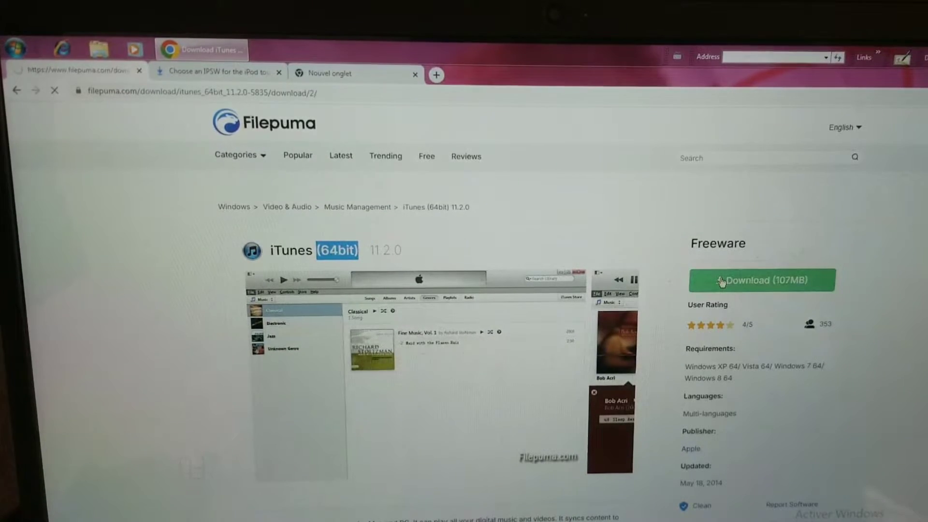
click(762, 280)
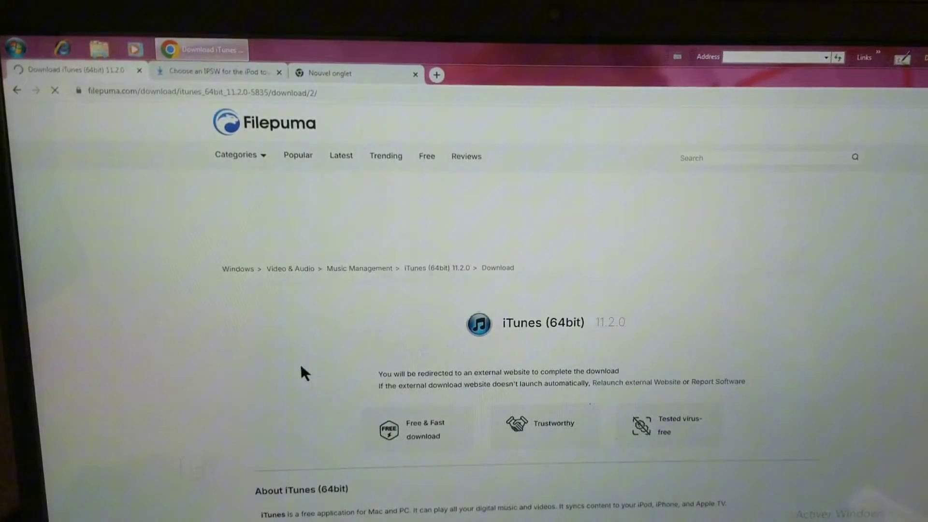
click(220, 72)
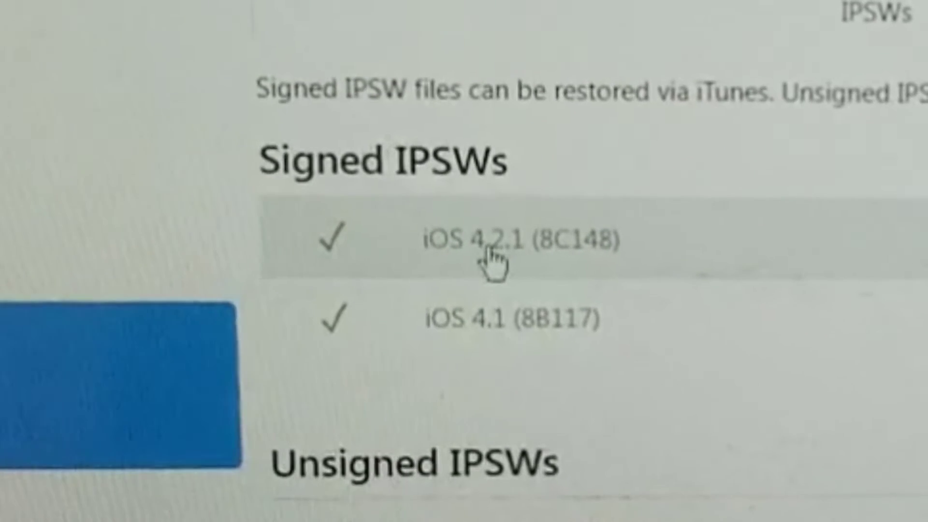
Download the signed iOS 4.2.1 (8C148) IPSW for iPod touch 2G from ipsw.me
click(491, 249)
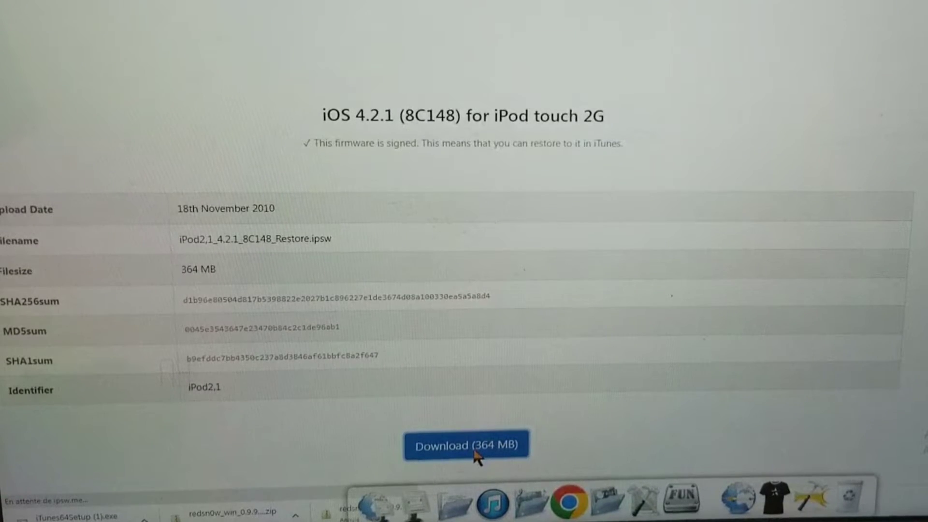
click(467, 445)
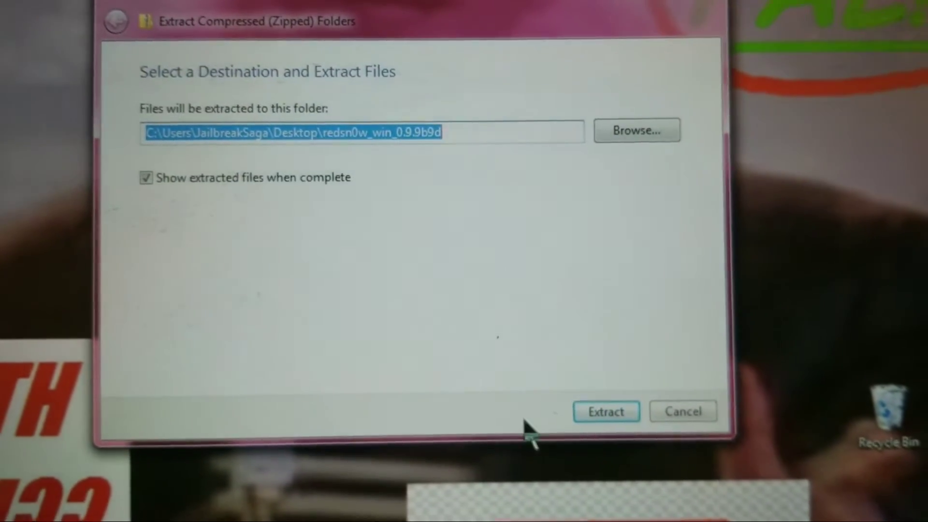
Extract redsn0w_win_0.9.9b9d to the desktop and enter the extracted folder
click(606, 412)
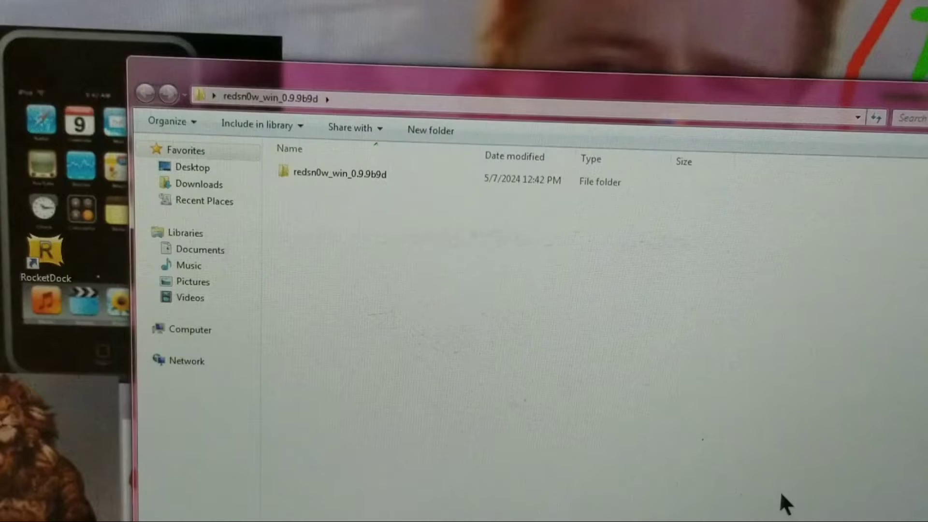
double_click(338, 175)
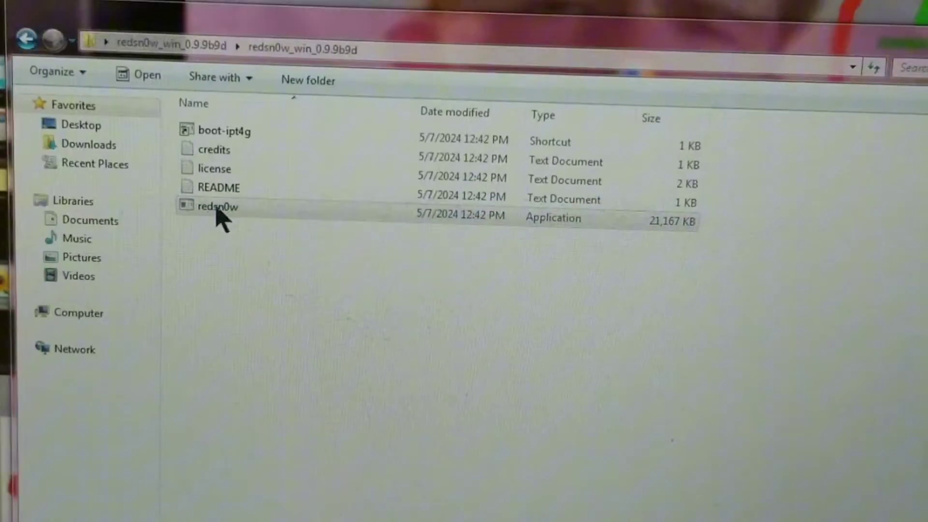
Launch redsn0w, allowing it past the security warning and Windows Firewall alert
double_click(216, 206)
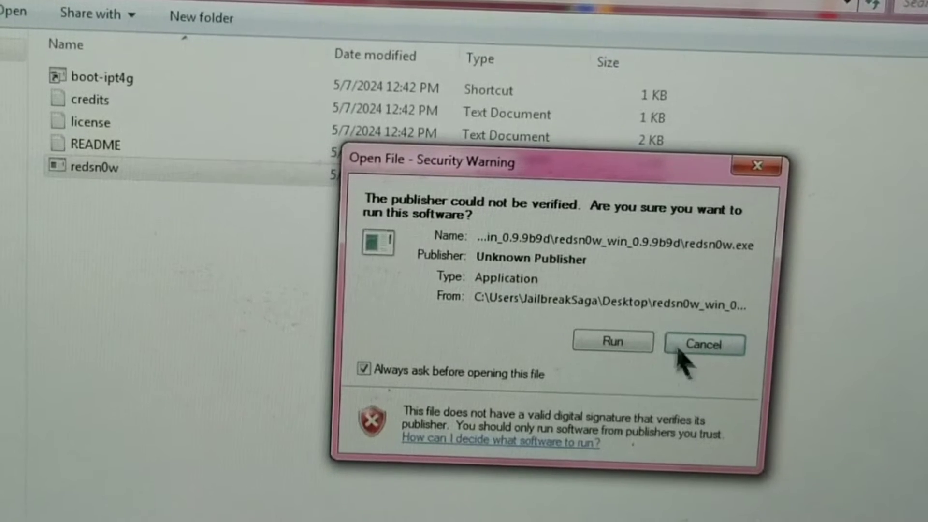
click(613, 342)
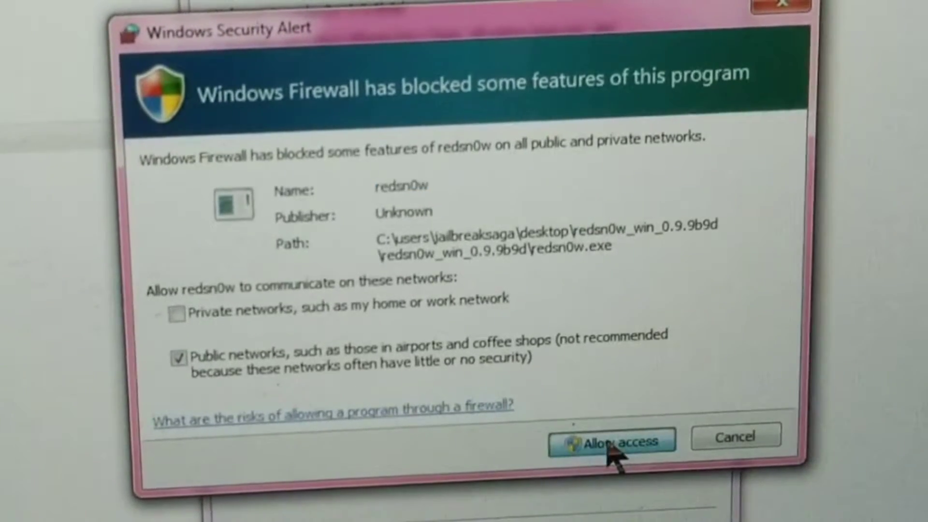
click(619, 443)
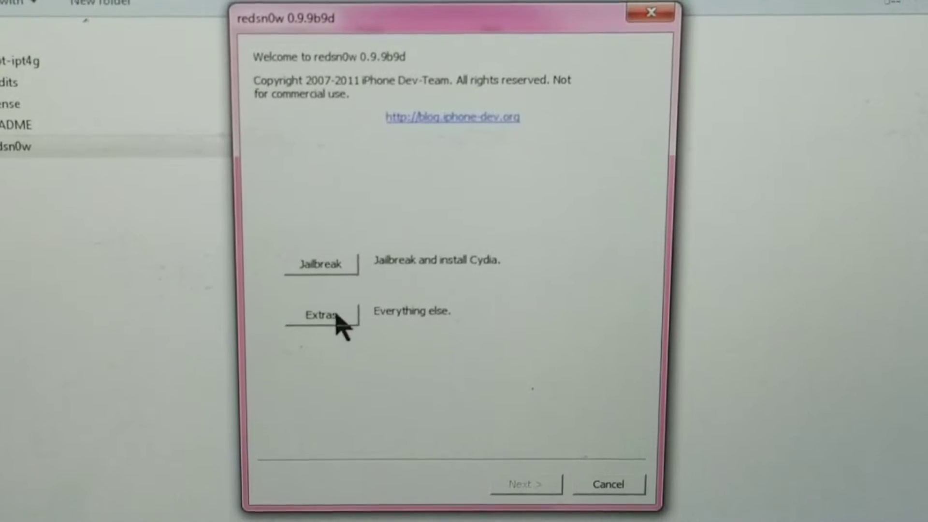
Via Extras, load iPod2,1_4.2.1_8C148_Restore as the IPSW and answer No to the MC model question
click(321, 312)
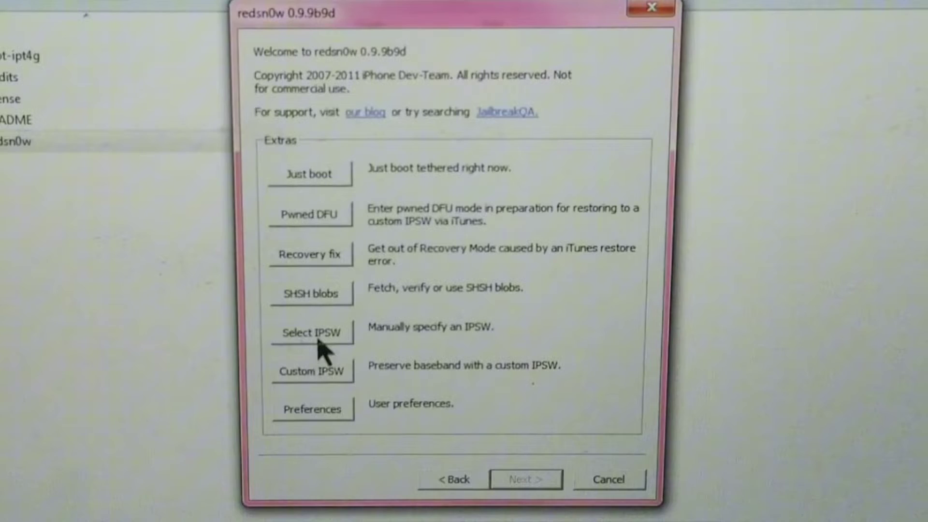
click(311, 332)
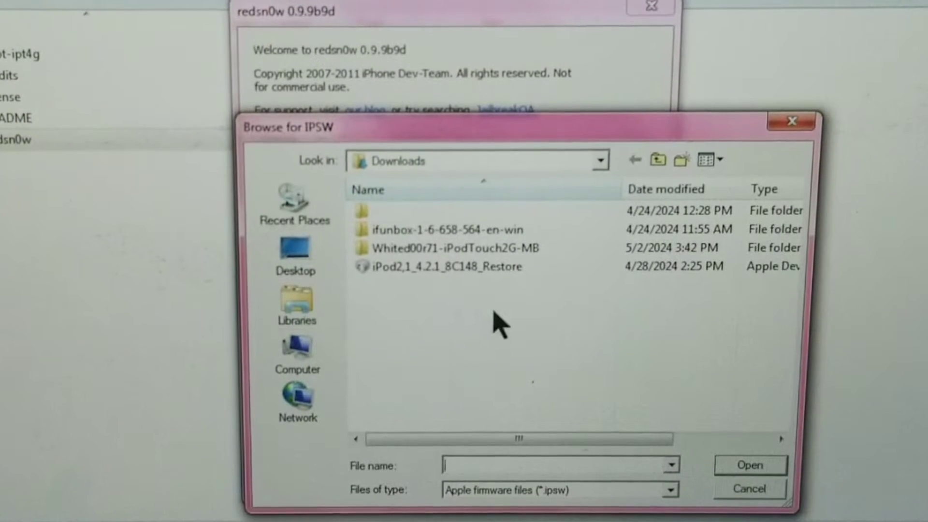
click(445, 265)
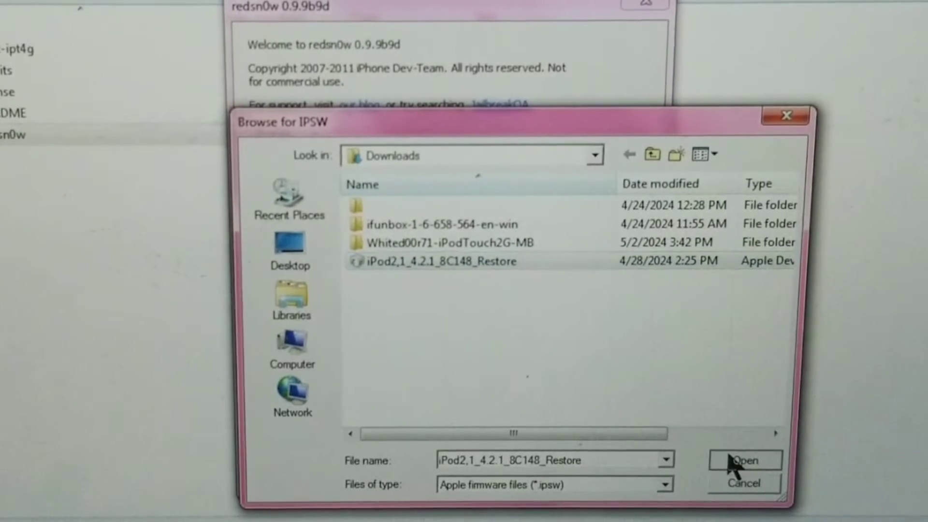
click(748, 460)
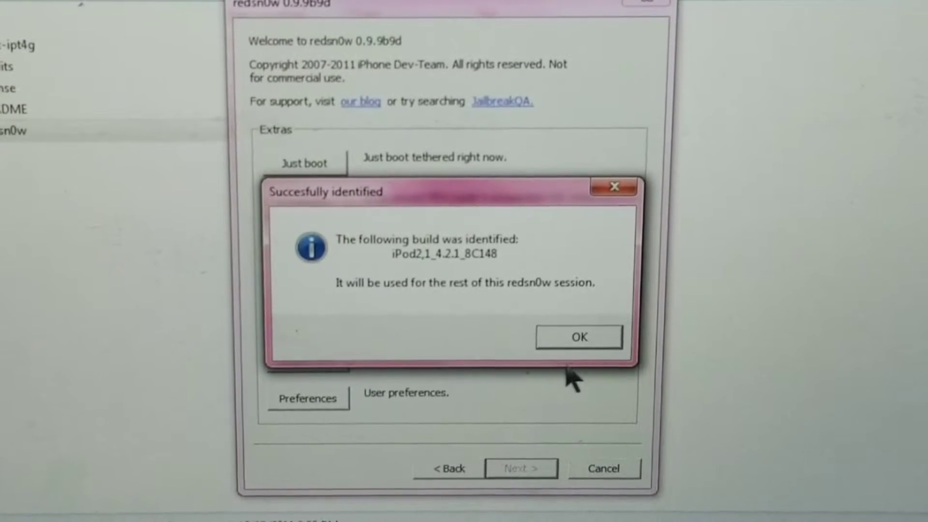
click(579, 336)
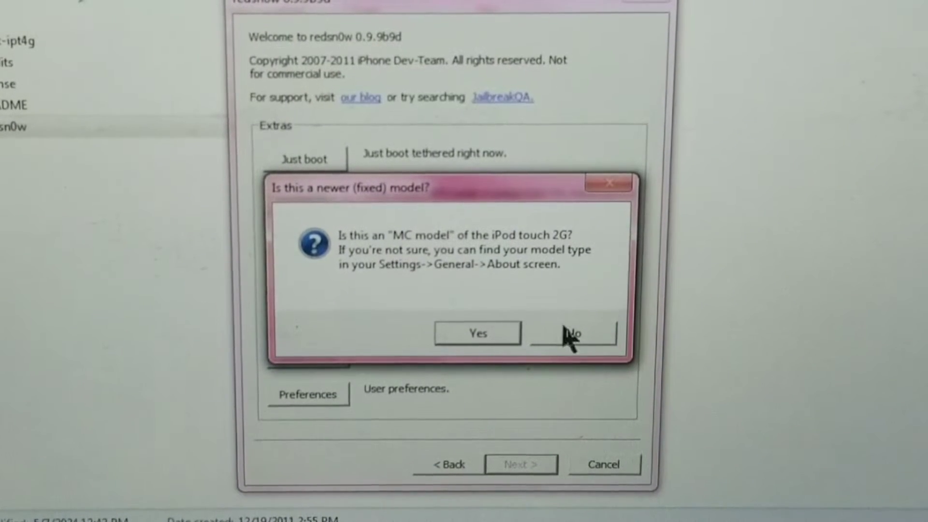
click(573, 334)
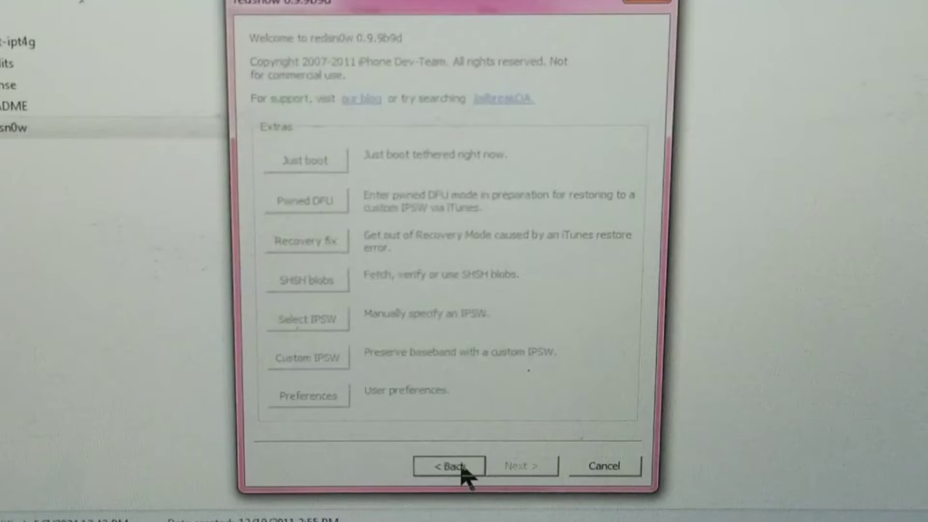
Begin the jailbreak keeping Install Cydia and battery percentage, skipping a custom recovery logo
click(448, 466)
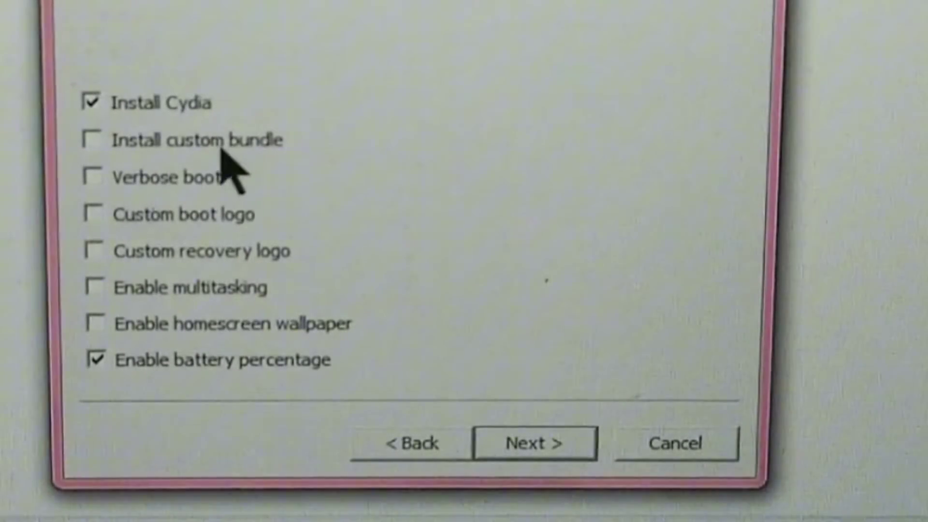
mouse_move(130, 145)
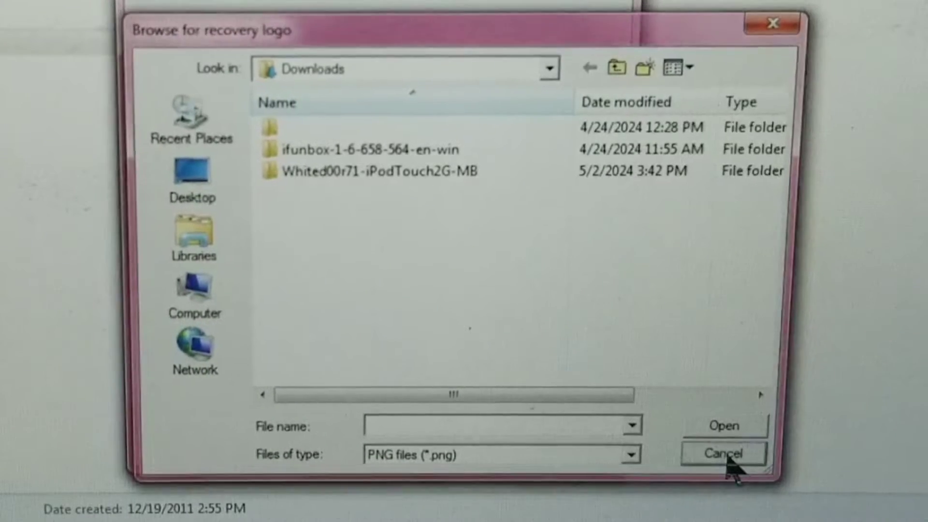
click(724, 452)
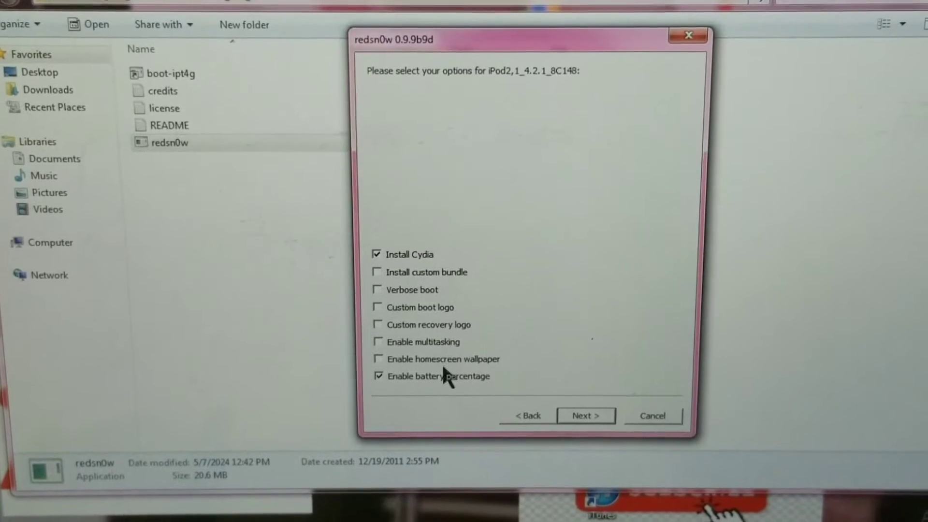
click(586, 416)
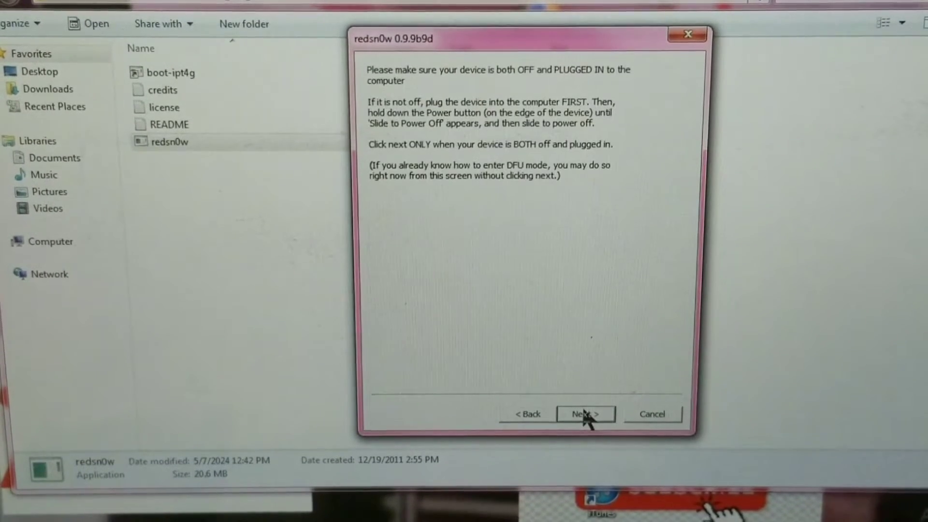
mouse_move(576, 371)
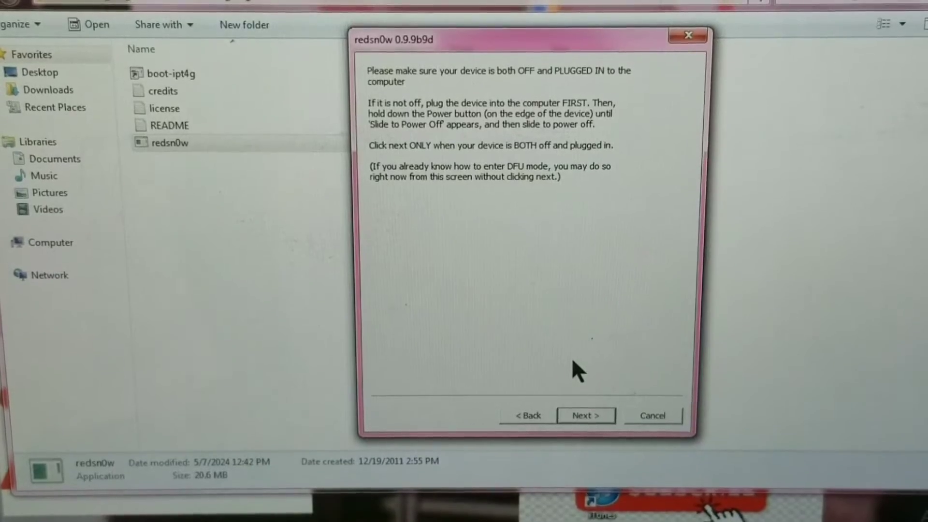